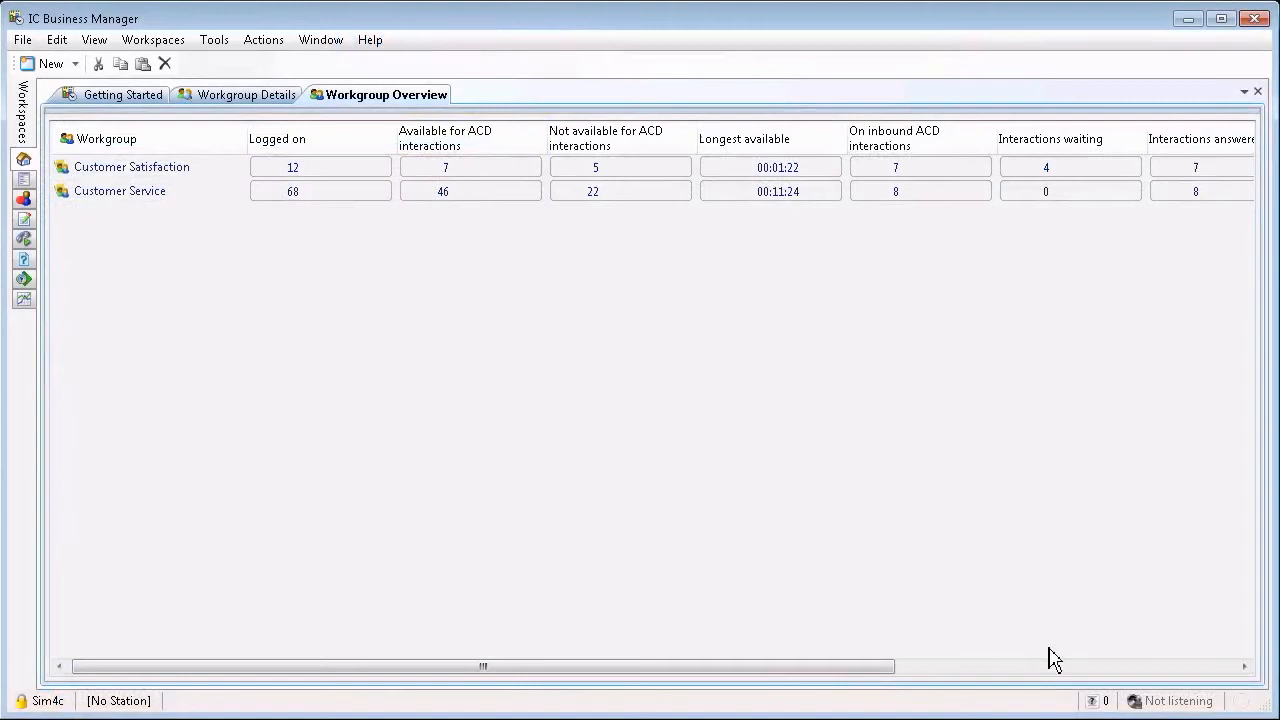
Scroll the Workgroup Overview grid right to reveal the remaining statistic columns.
{"action": "scroll", "scroll_direction": "right", "scroll_amount": 3}
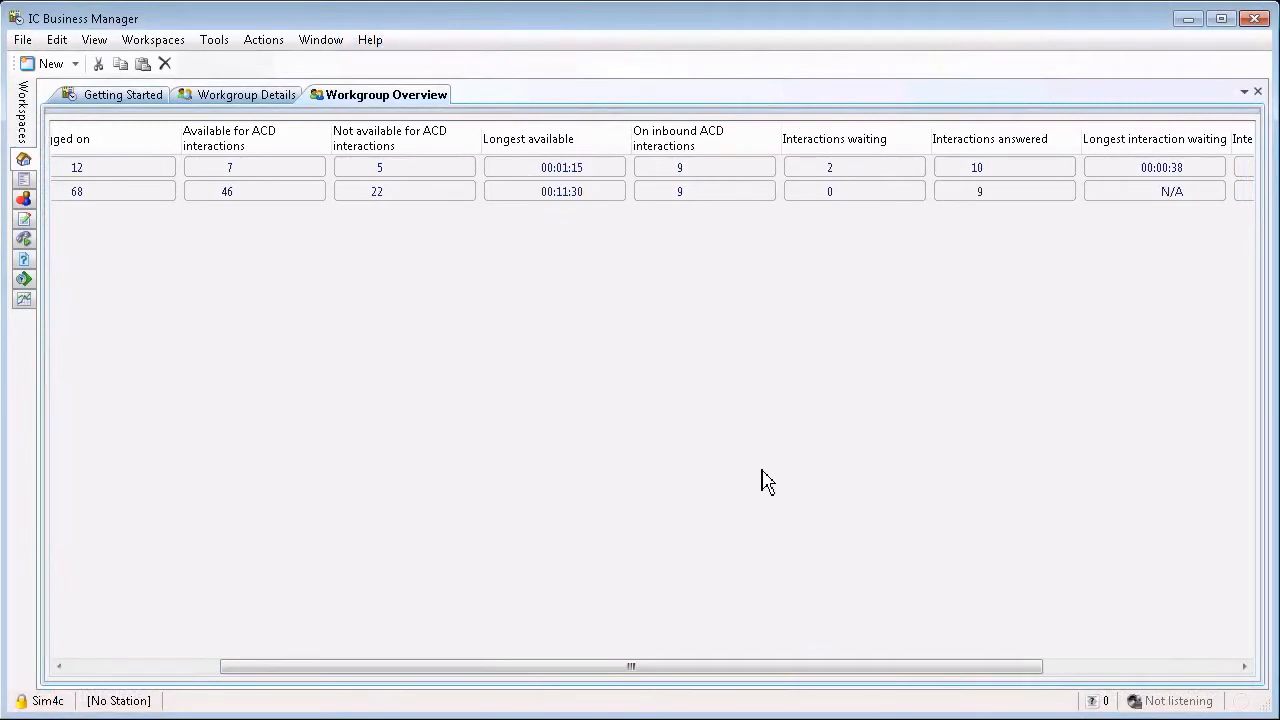
{"action": "mouse_move", "coordinate": [588, 332]}
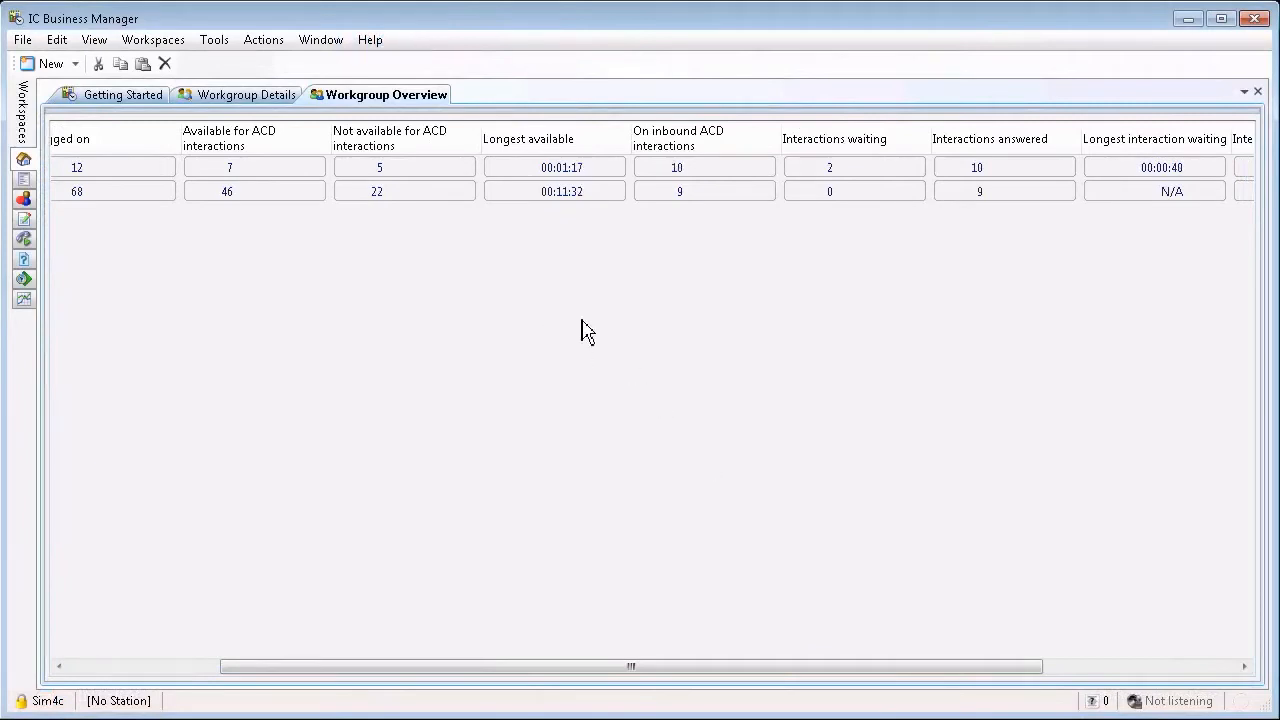
{"action": "mouse_move", "coordinate": [624, 332]}
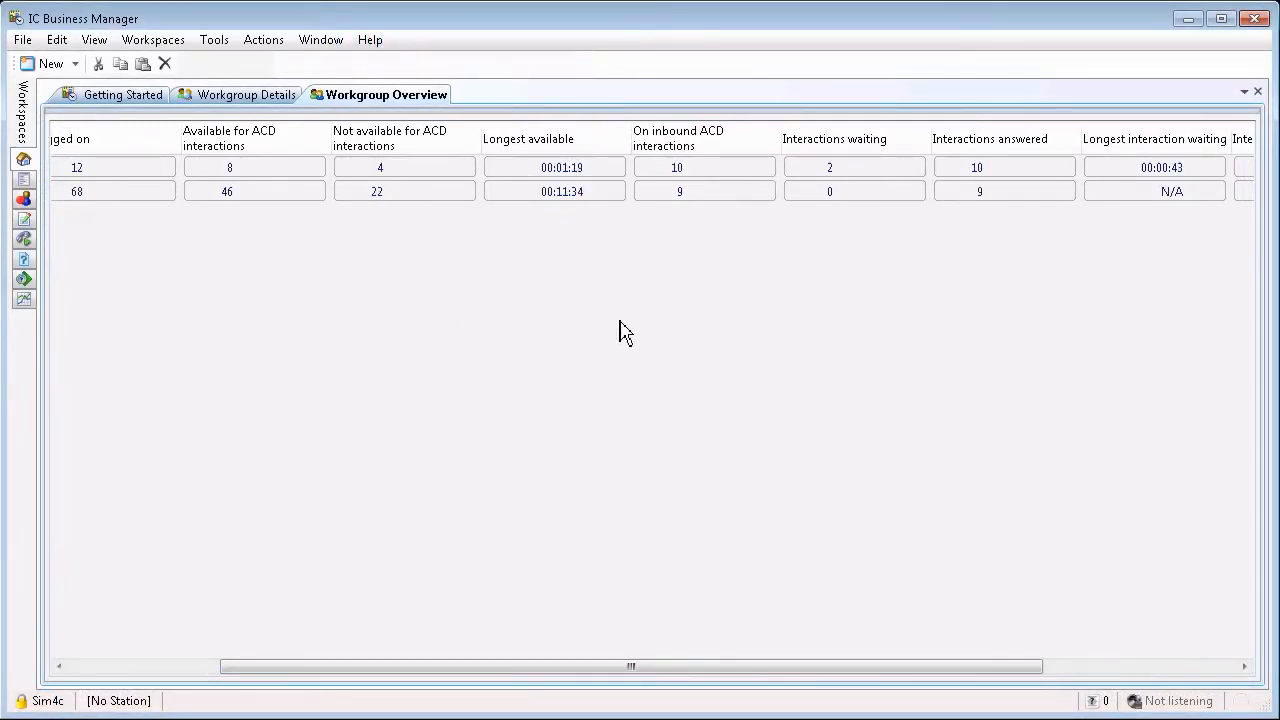
Remove Interactions On Hold and Longest Hold Time from the grid via Add/Remove statistics.
{"action": "right_click", "coordinate": [624, 330]}
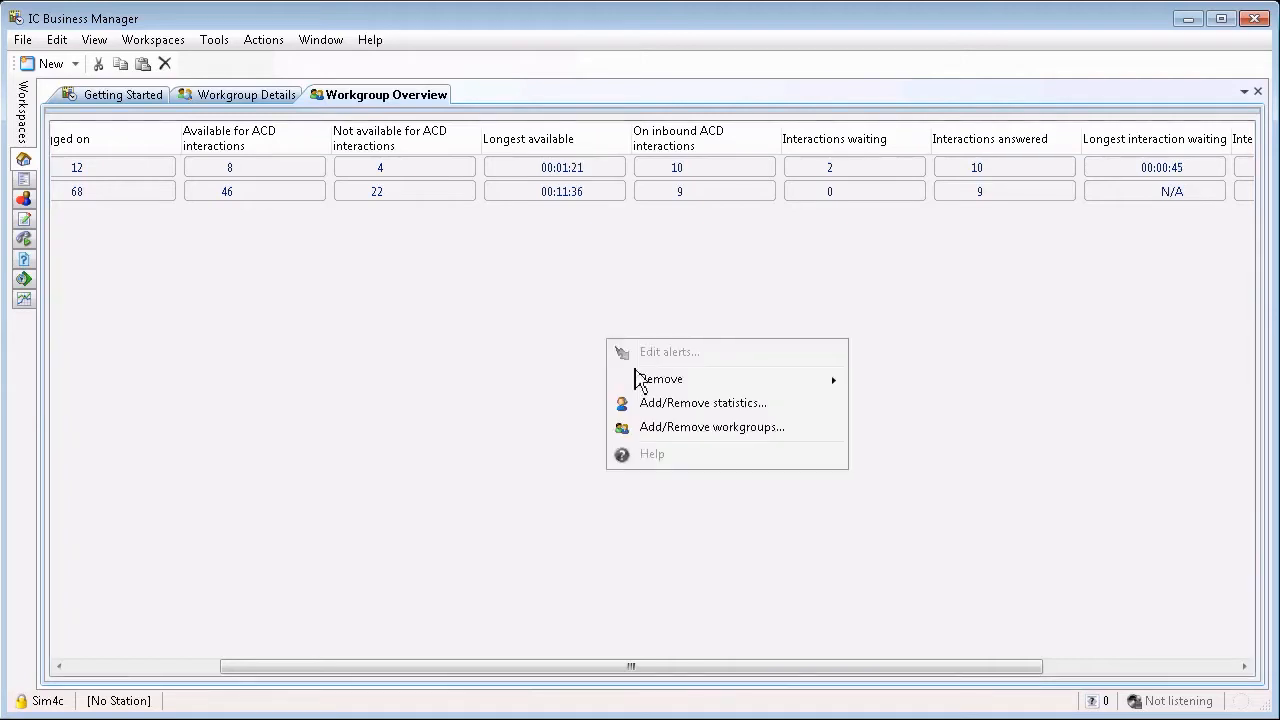
{"action": "left_click", "coordinate": [708, 420]}
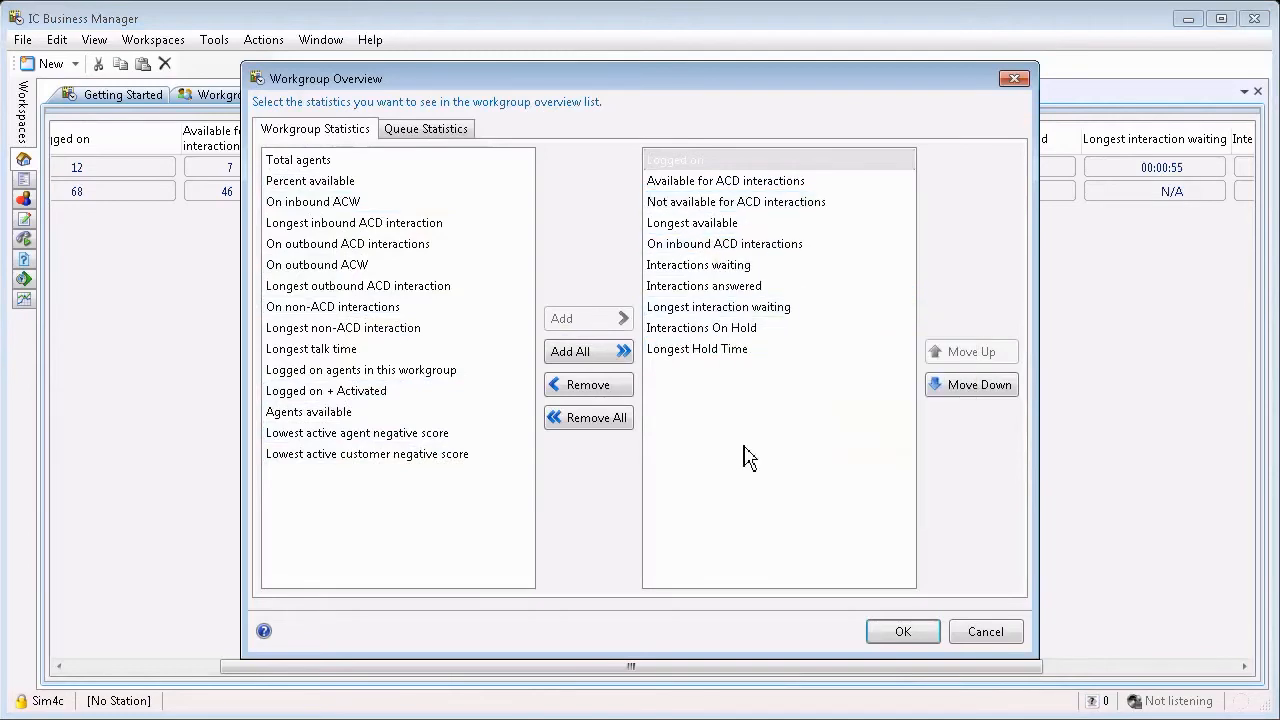
{"action": "mouse_move", "coordinate": [780, 432]}
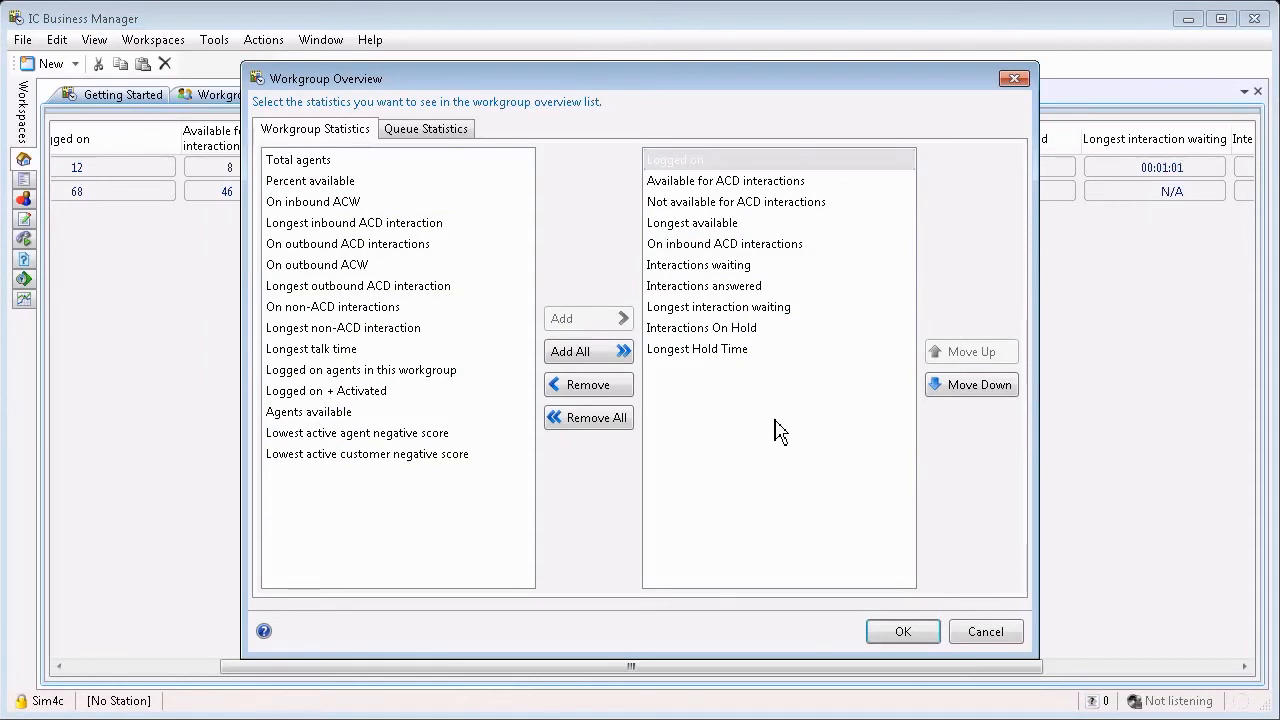
{"action": "left_click", "coordinate": [700, 328]}
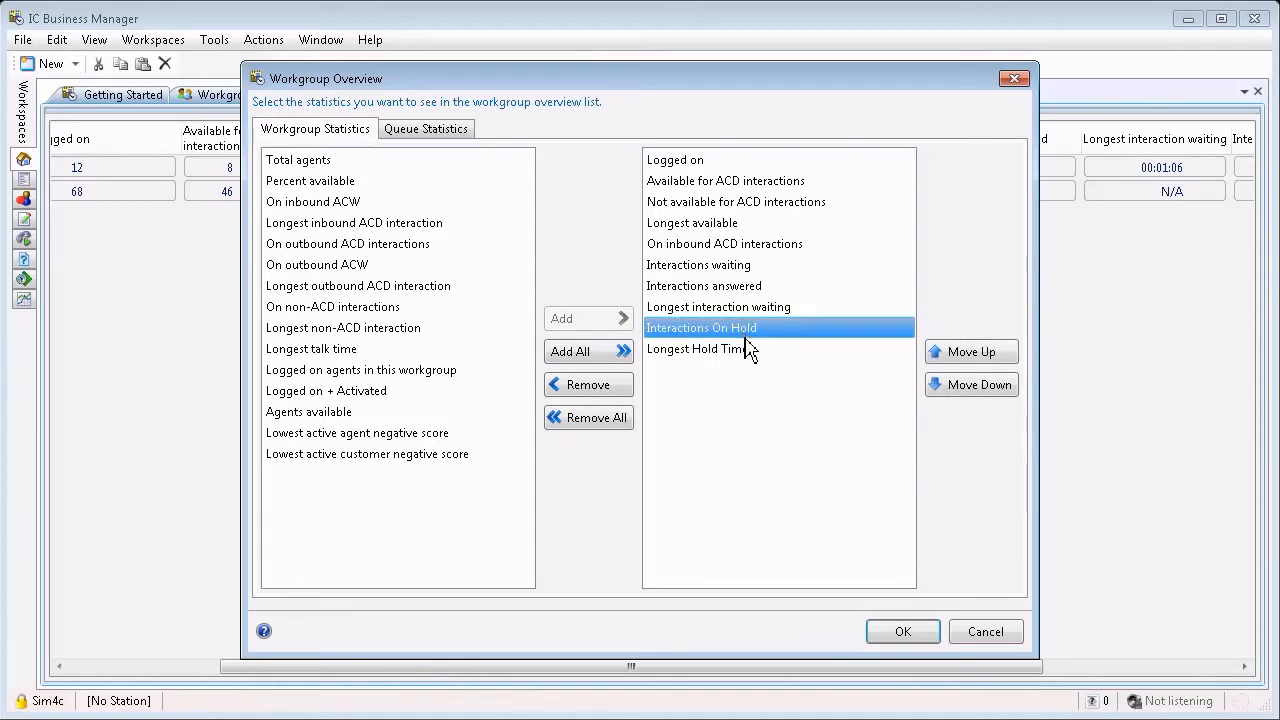
{"action": "mouse_move", "coordinate": [736, 348]}
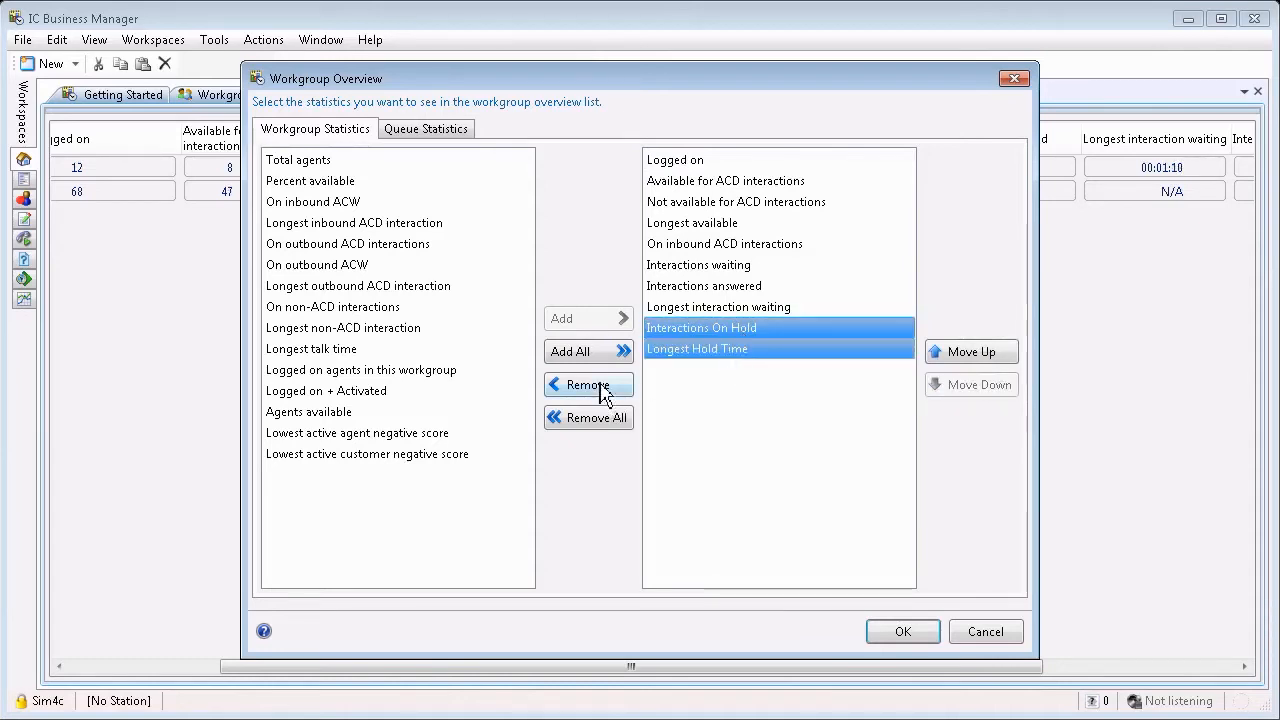
{"action": "left_click", "coordinate": [588, 384]}
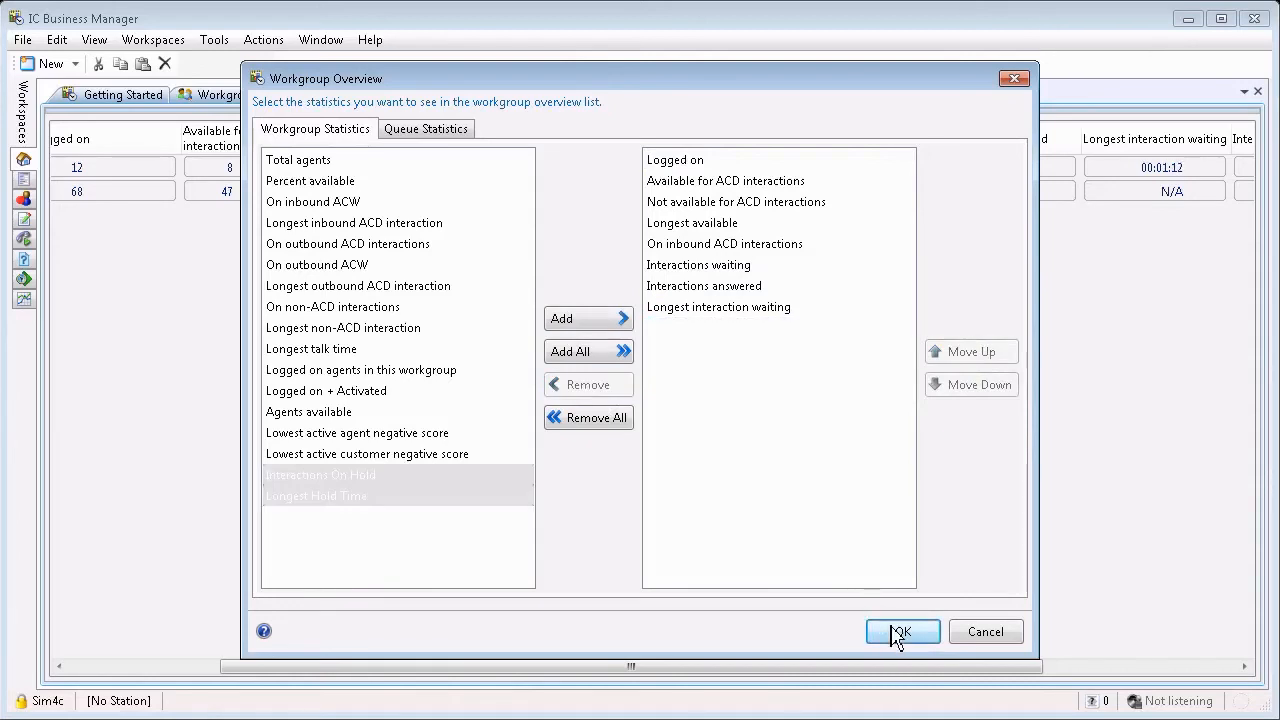
{"action": "left_click", "coordinate": [900, 632]}
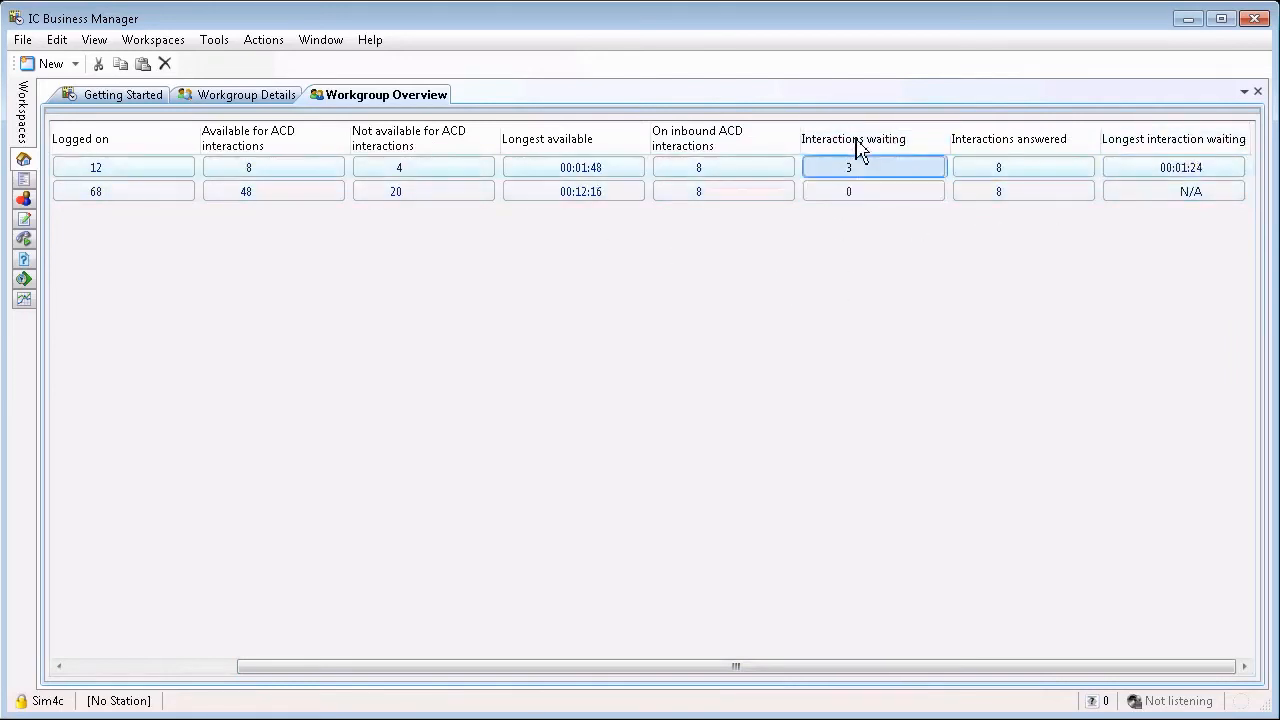
{"action": "mouse_move", "coordinate": [880, 150]}
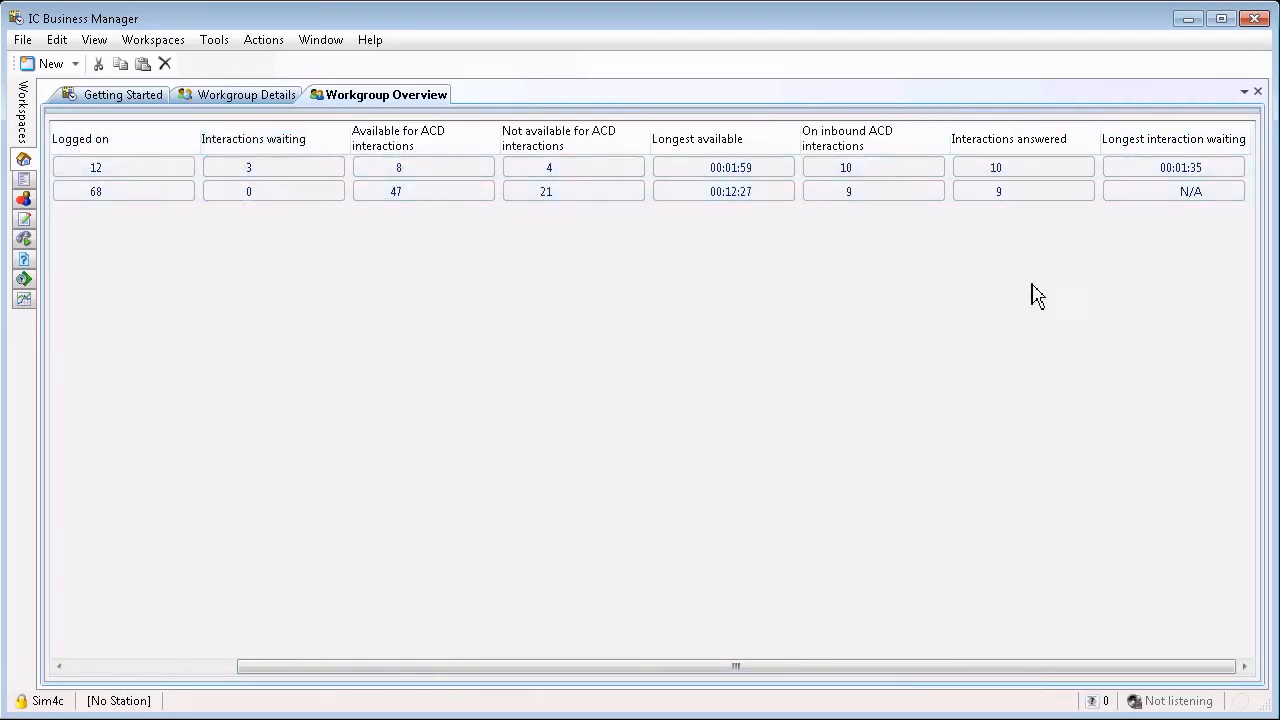
{"action": "mouse_move", "coordinate": [1176, 150]}
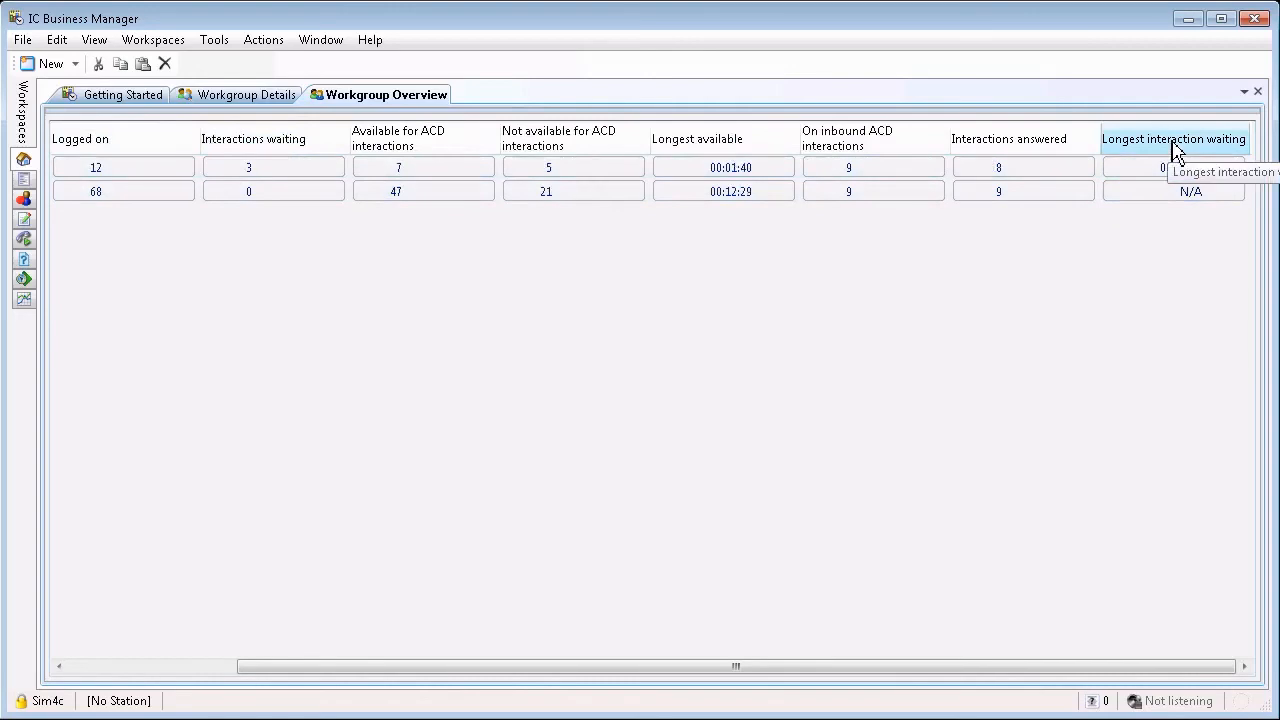